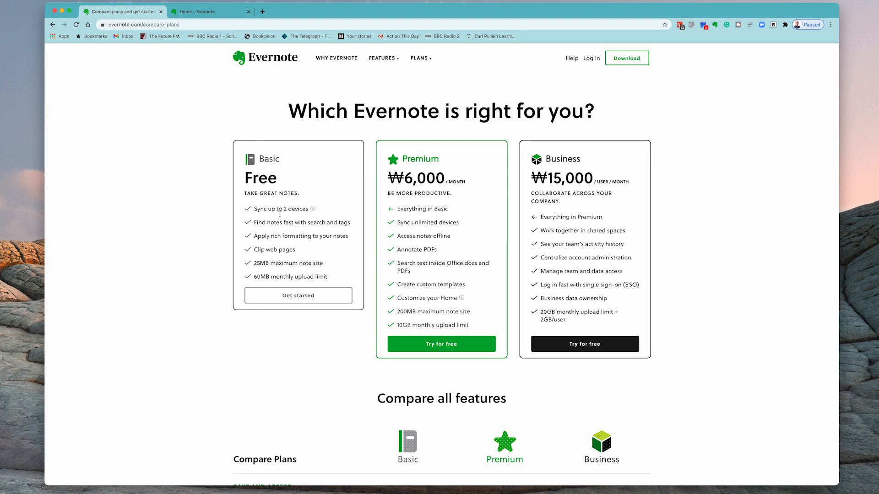
mouse_move(444, 347)
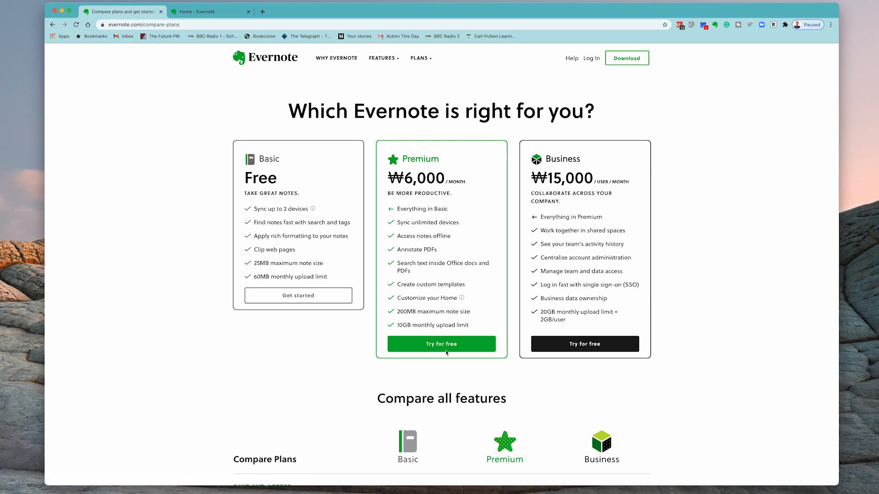
mouse_move(457, 379)
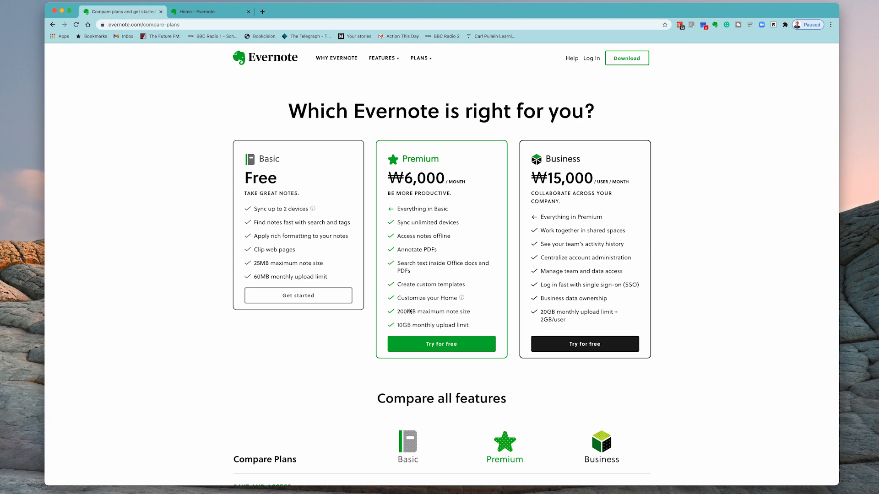
mouse_move(214, 245)
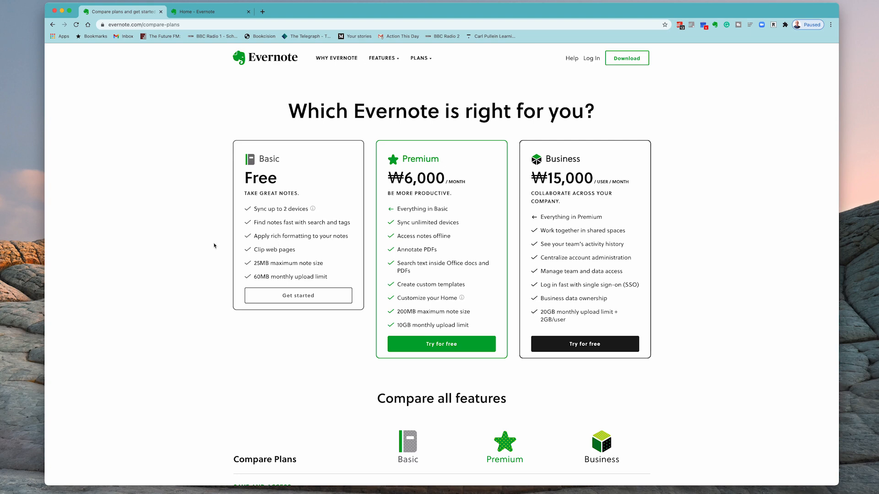
mouse_move(264, 207)
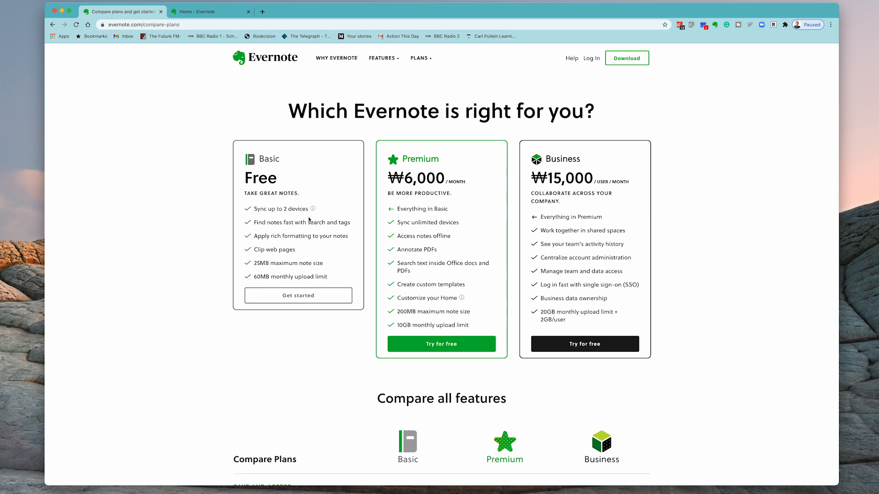
mouse_move(320, 217)
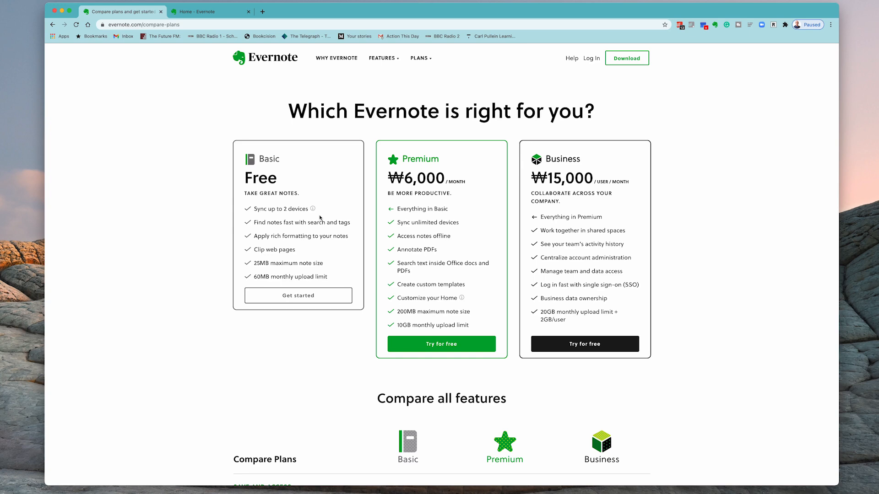
mouse_move(333, 216)
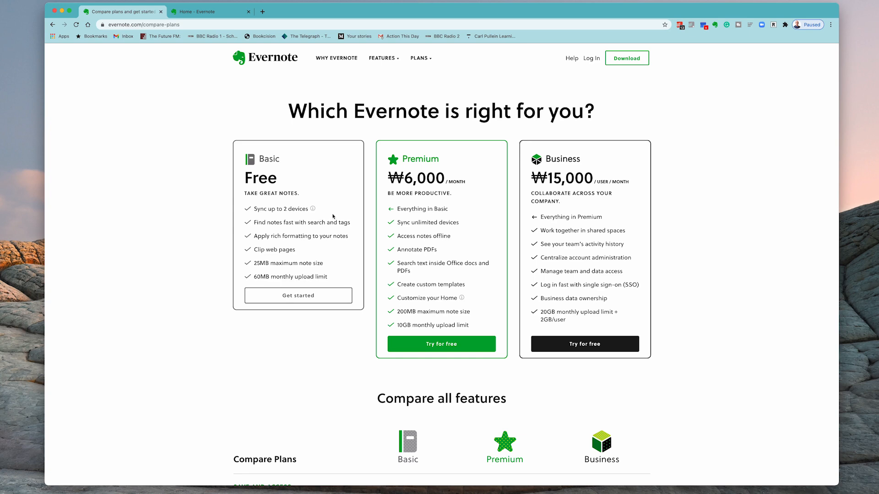
mouse_move(483, 233)
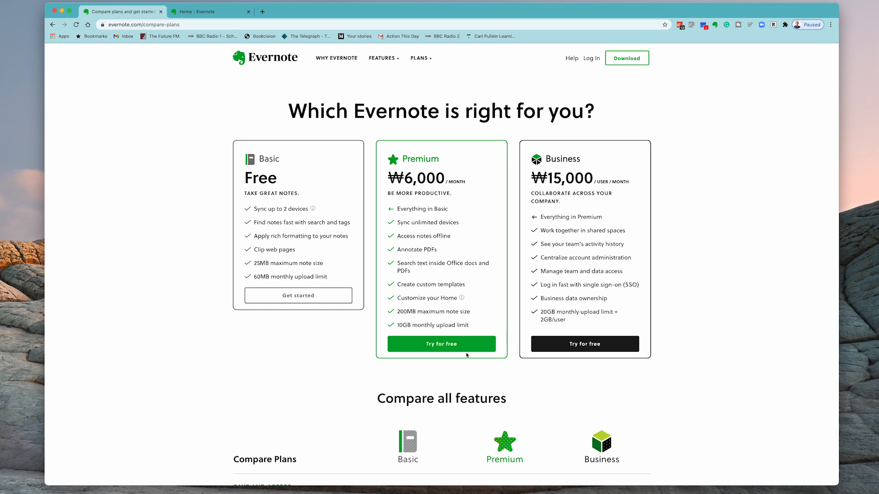
mouse_move(509, 377)
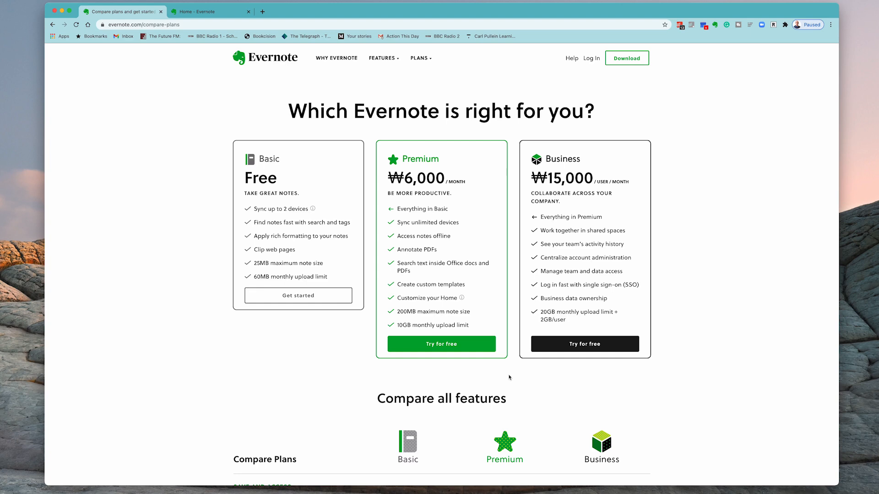
mouse_move(556, 393)
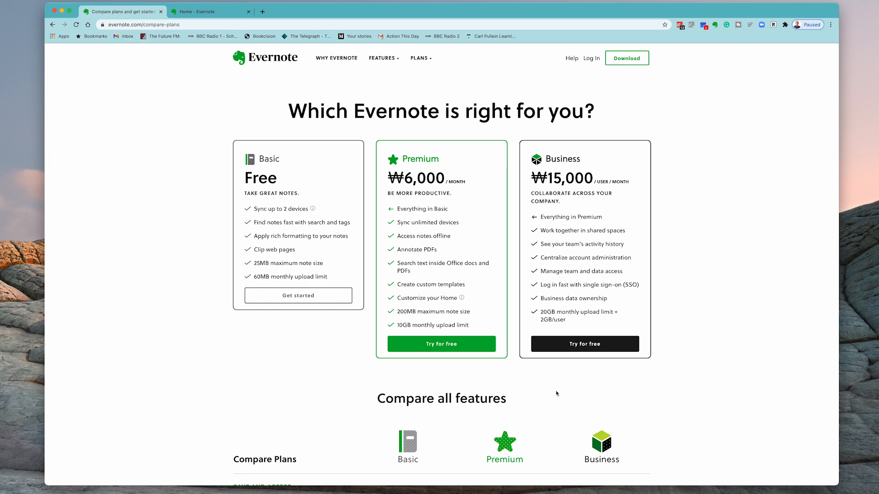
mouse_move(566, 201)
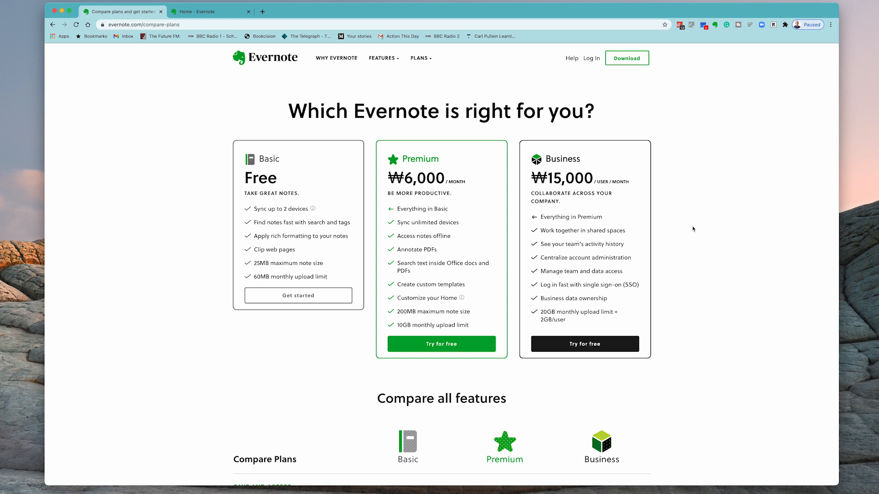
mouse_move(219, 126)
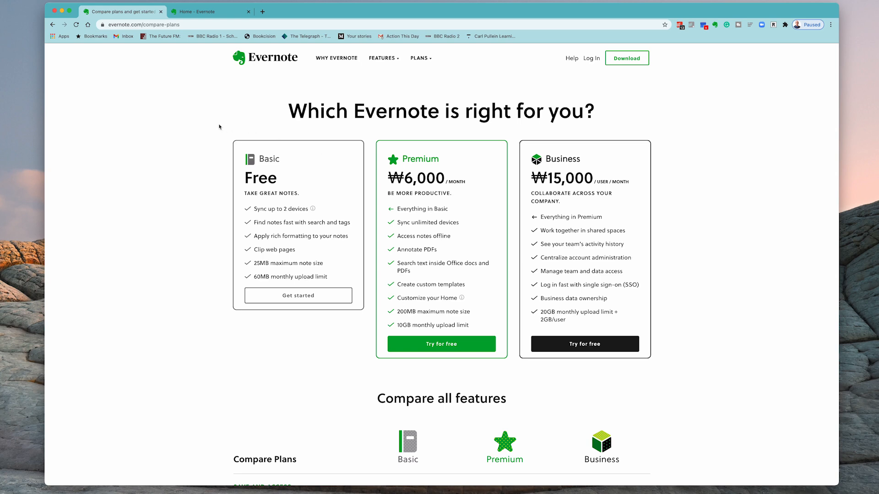
Review the Home dashboard, scrolling through its widgets and the scratch pad options.
left_click(203, 12)
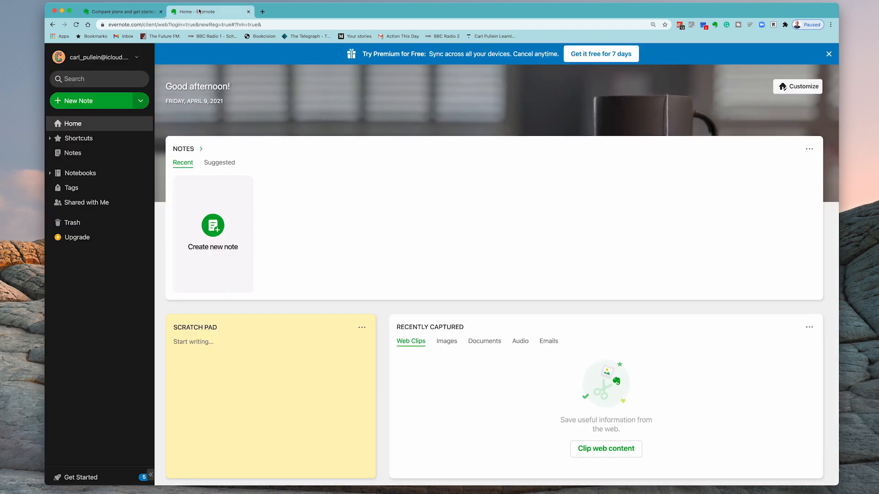
mouse_move(443, 174)
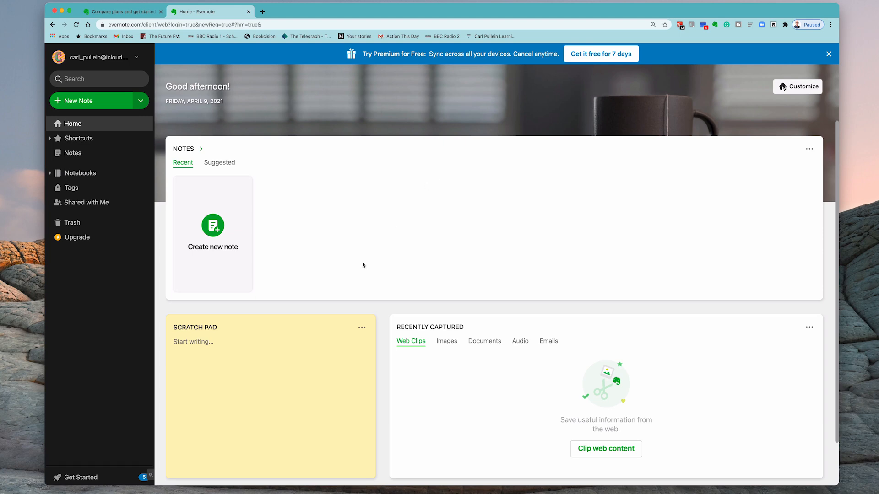
scroll("down", 3)
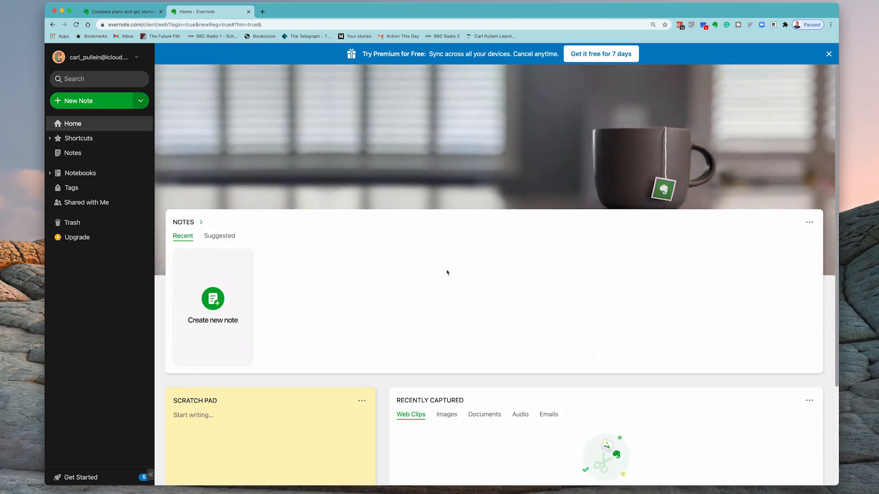
scroll("down", 3)
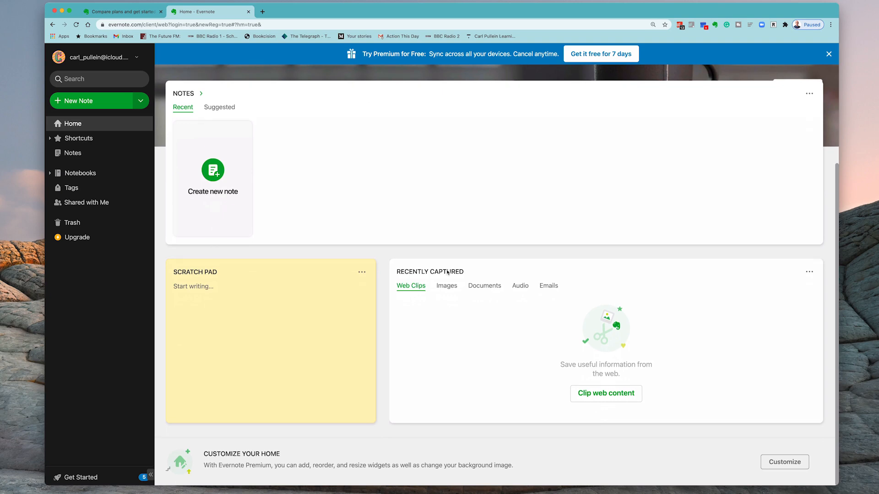
mouse_move(279, 457)
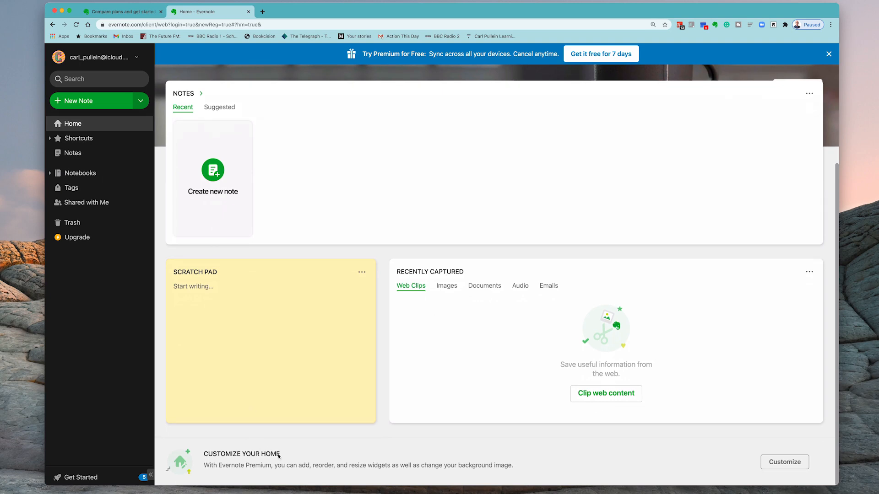
mouse_move(254, 473)
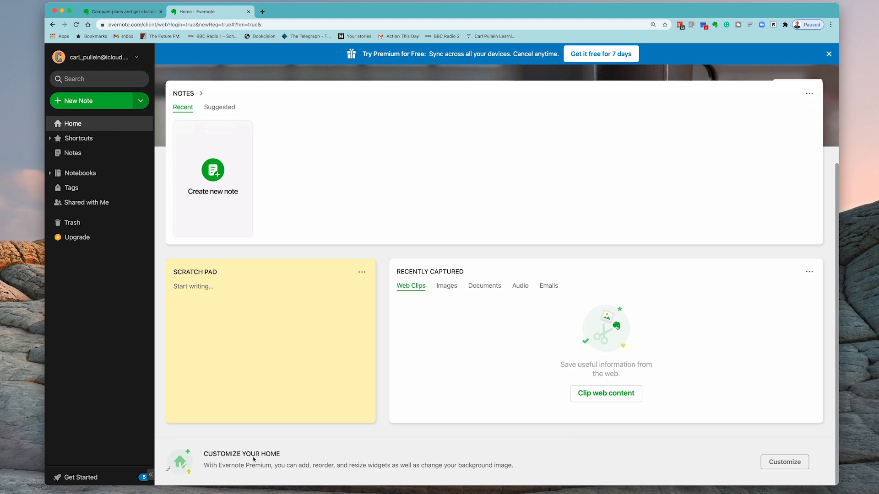
mouse_move(309, 476)
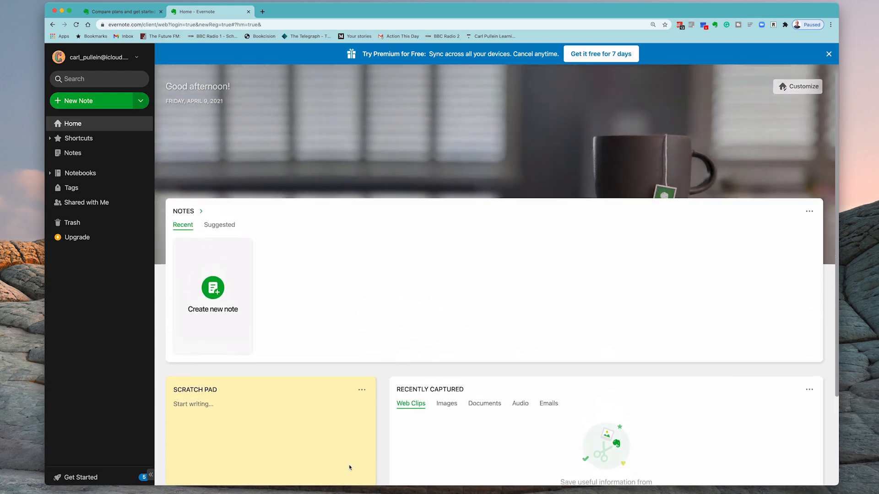
scroll("down", 3)
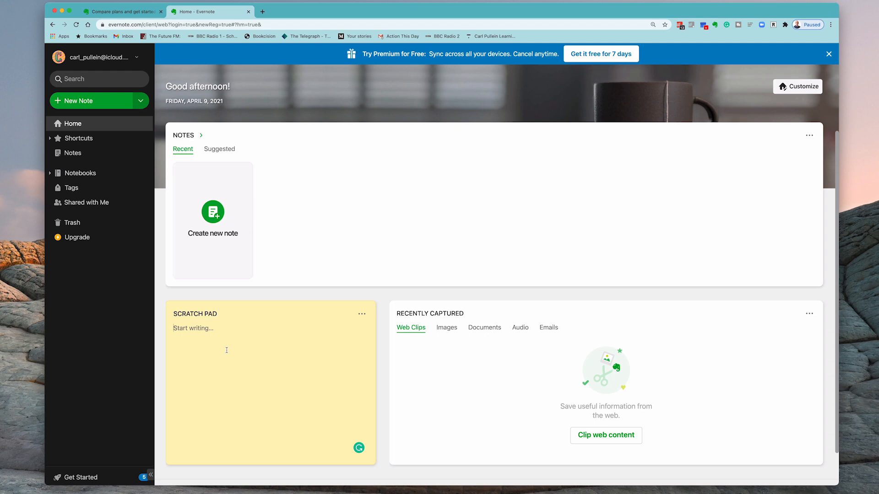
mouse_move(247, 348)
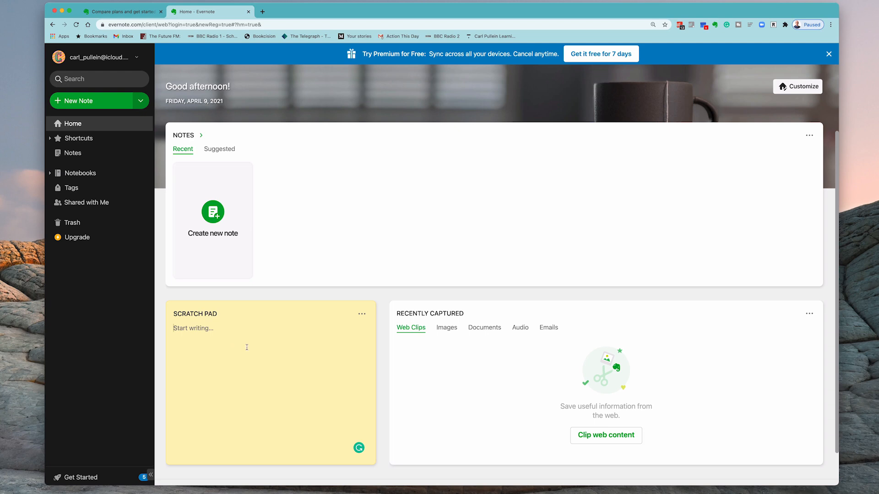
left_click(362, 315)
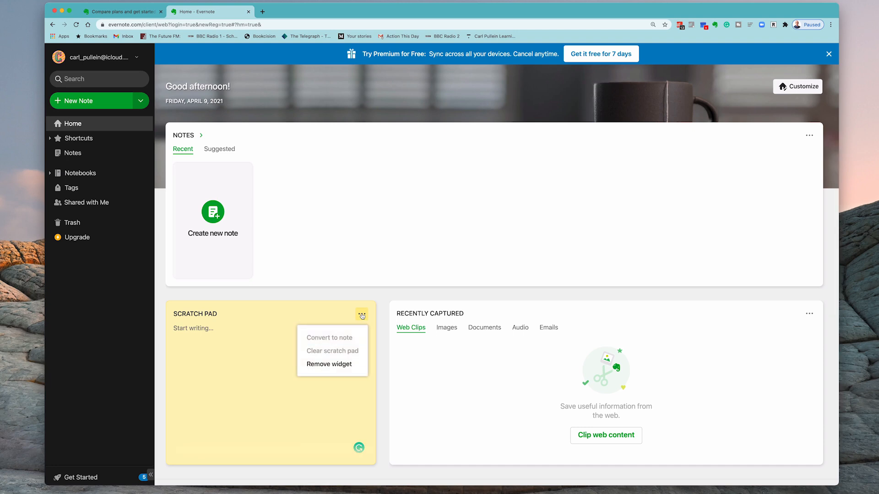
mouse_move(323, 384)
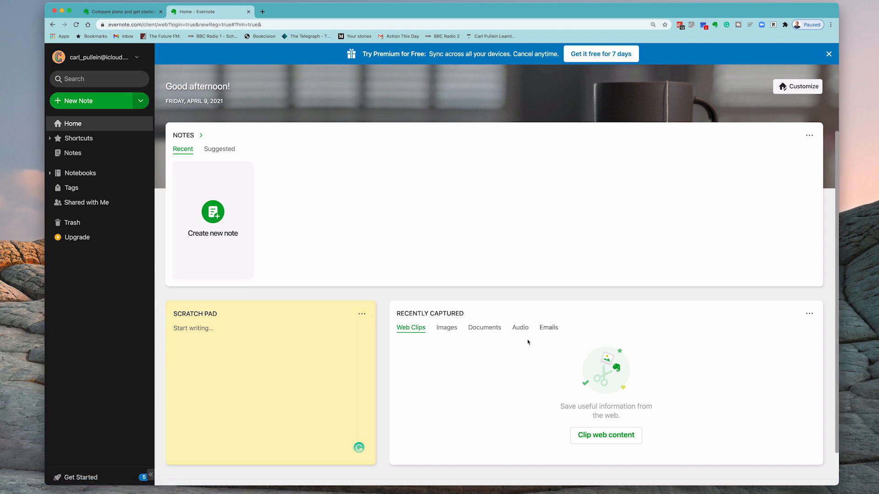
mouse_move(503, 372)
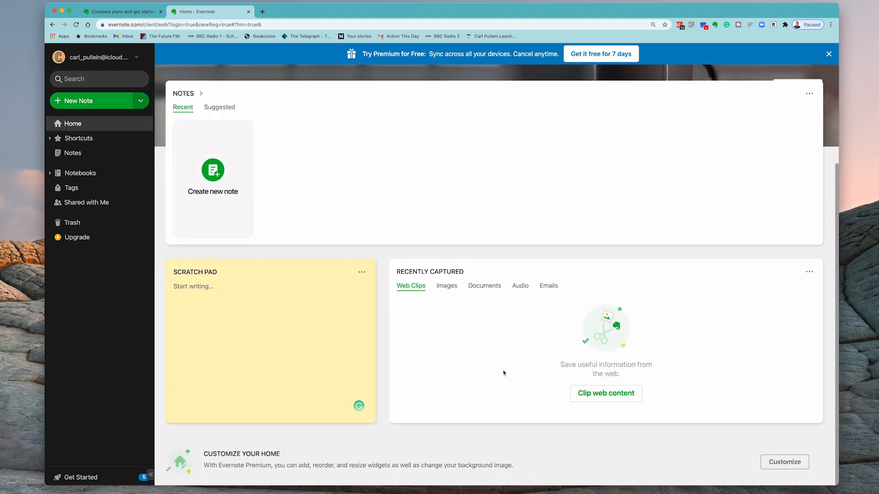
mouse_move(484, 372)
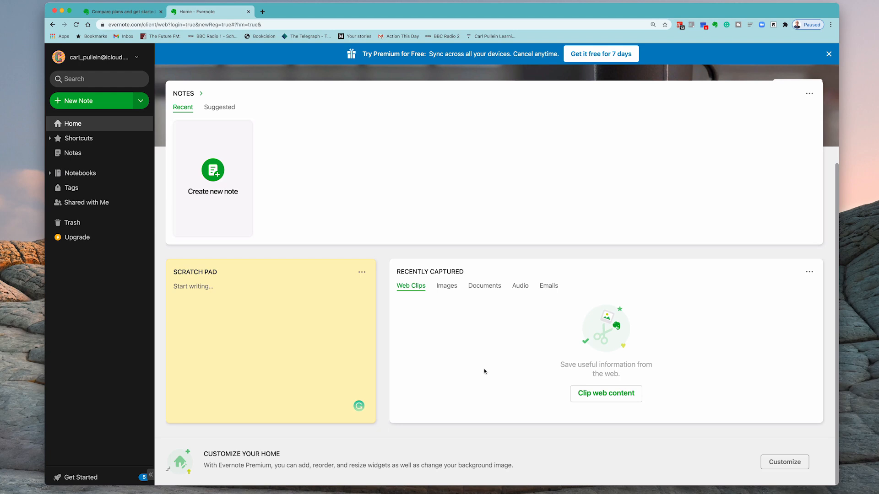
mouse_move(57, 283)
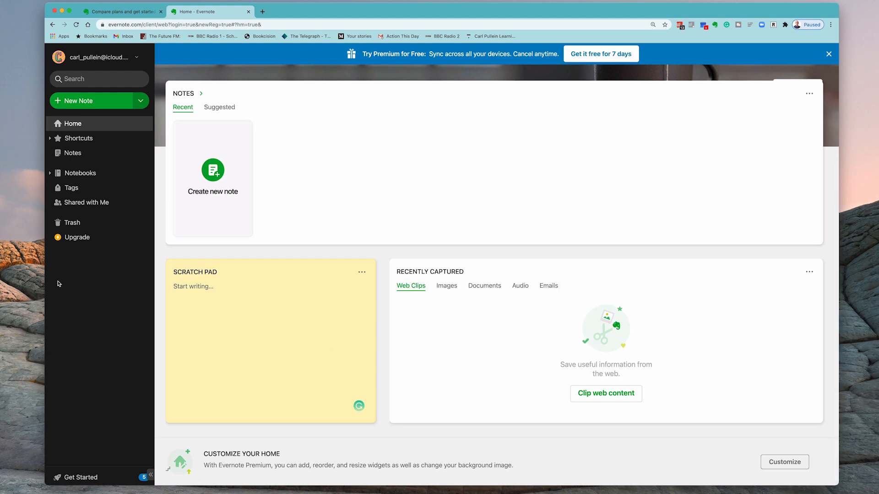
mouse_move(81, 156)
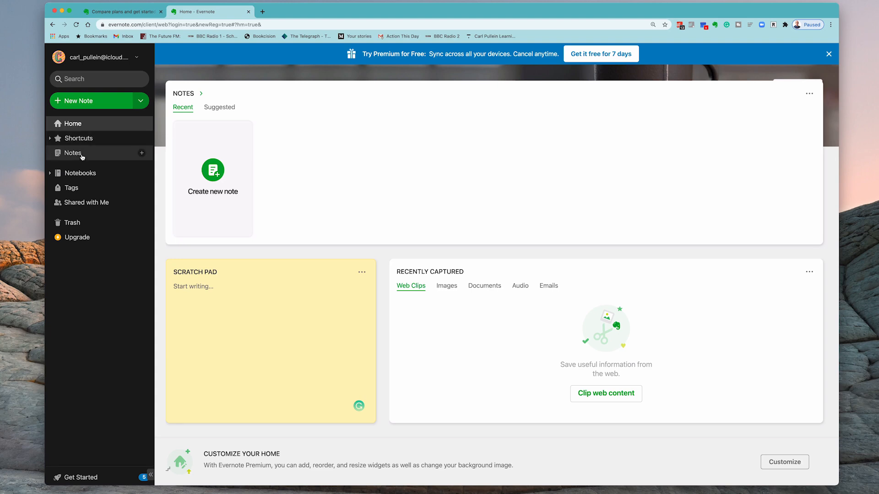
mouse_move(85, 178)
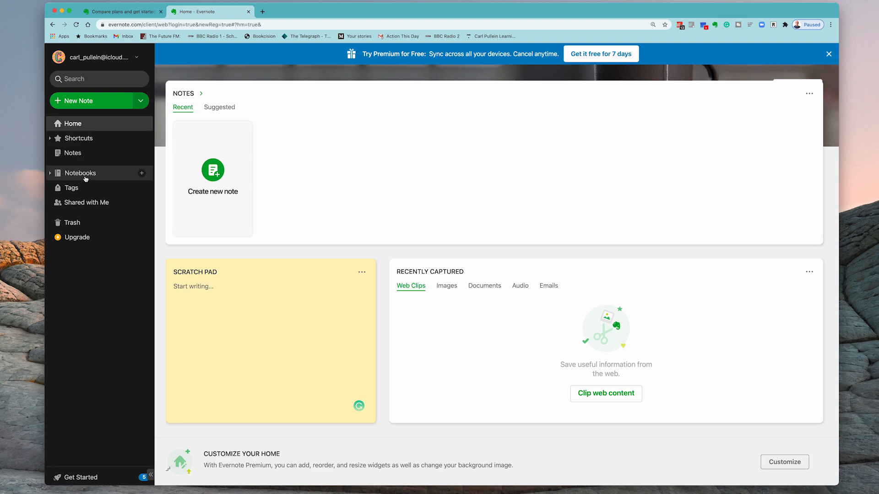
Rename First Notebook to '00 Inbox' from the notebooks list actions menu.
left_click(81, 173)
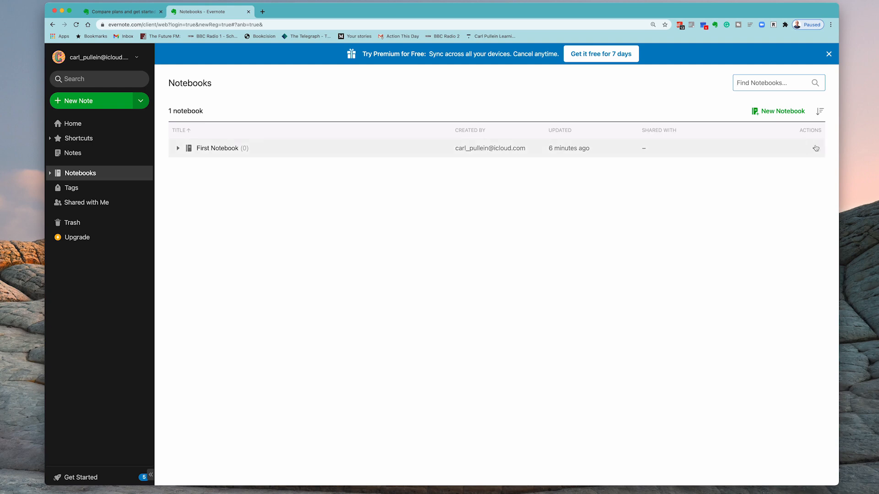
left_click(817, 148)
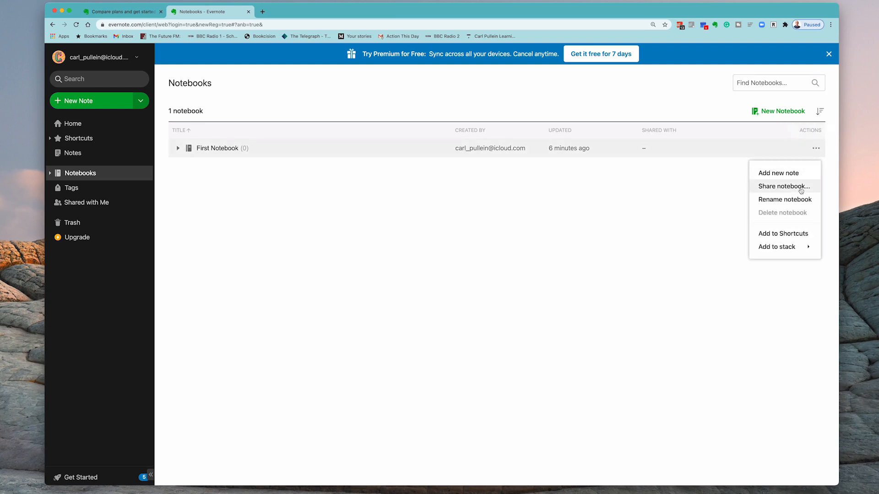
left_click(785, 199)
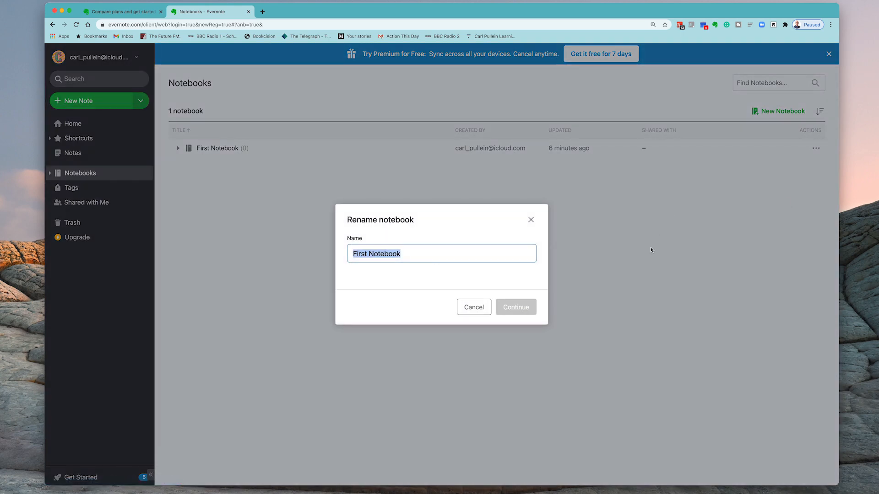
type("Inbox")
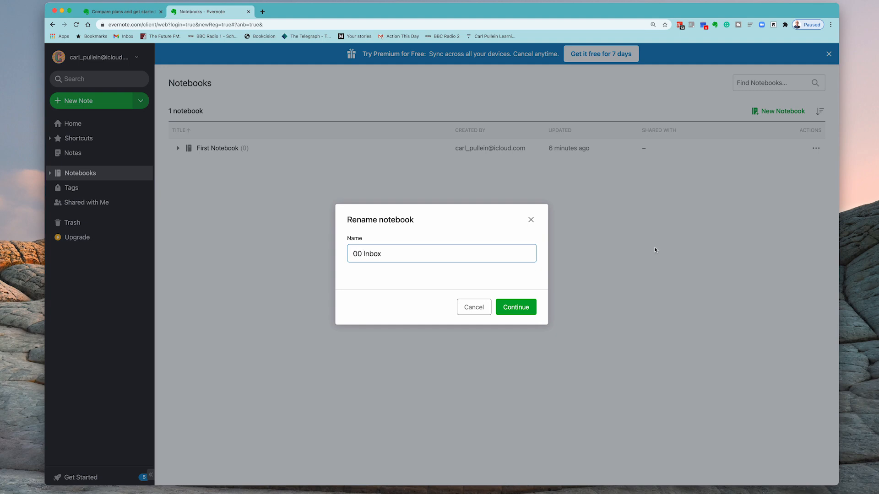
mouse_move(606, 294)
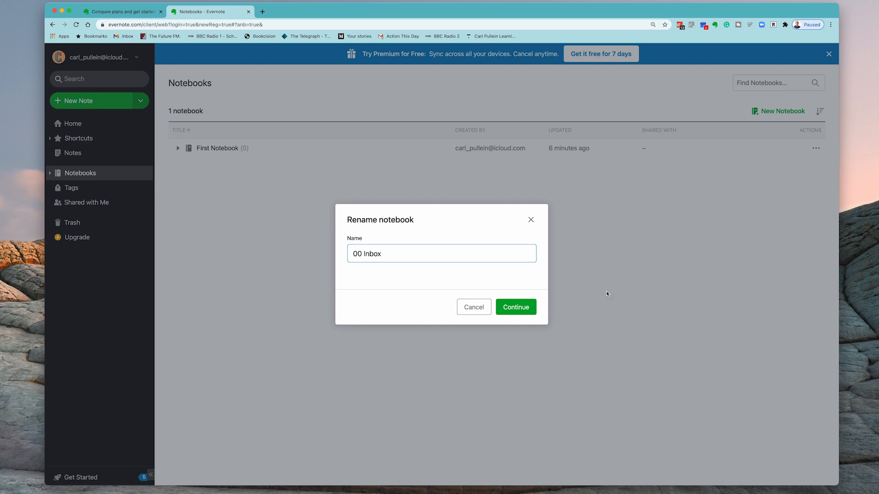
left_click(517, 307)
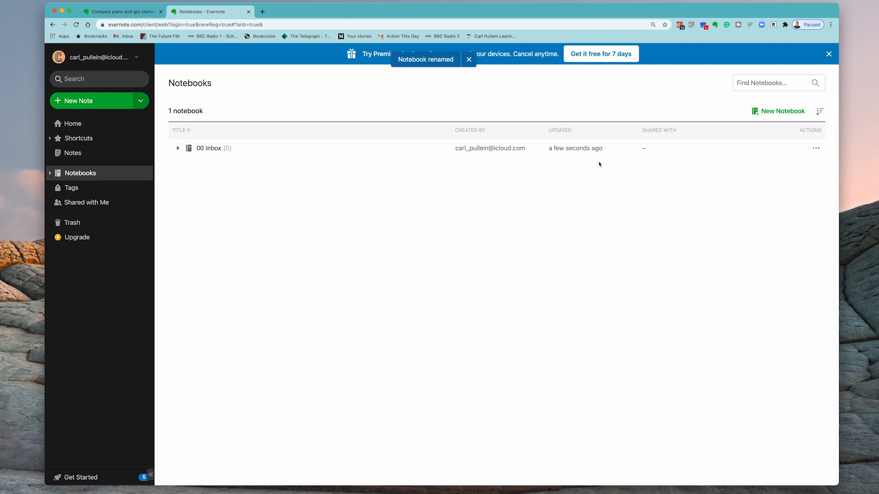
left_click(816, 149)
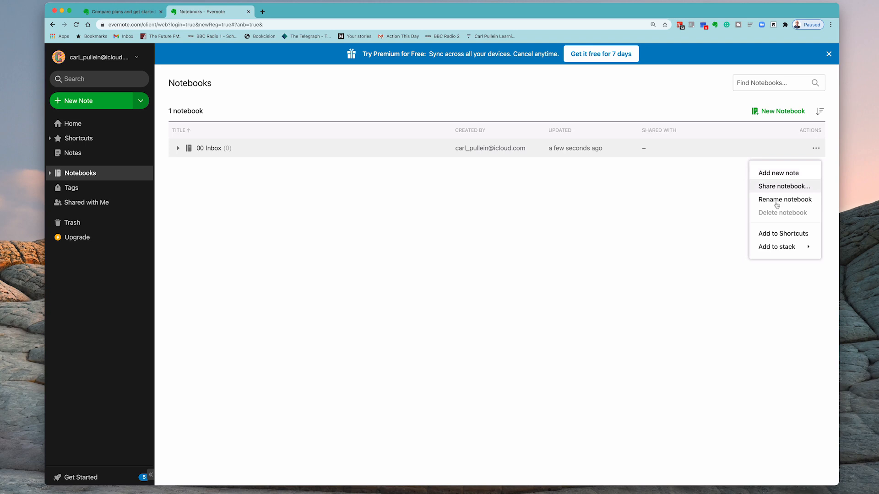
Create a new notebook named '01 PERSONAL' next to 00 Inbox.
left_click(696, 221)
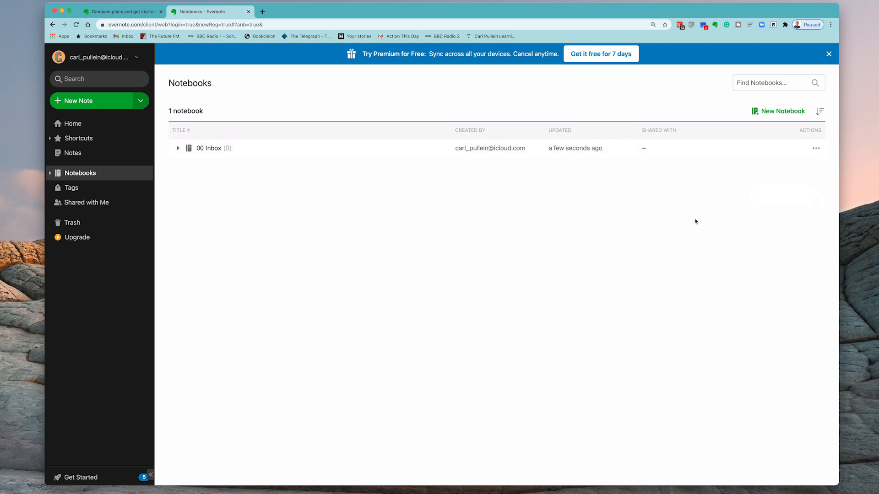
mouse_move(478, 219)
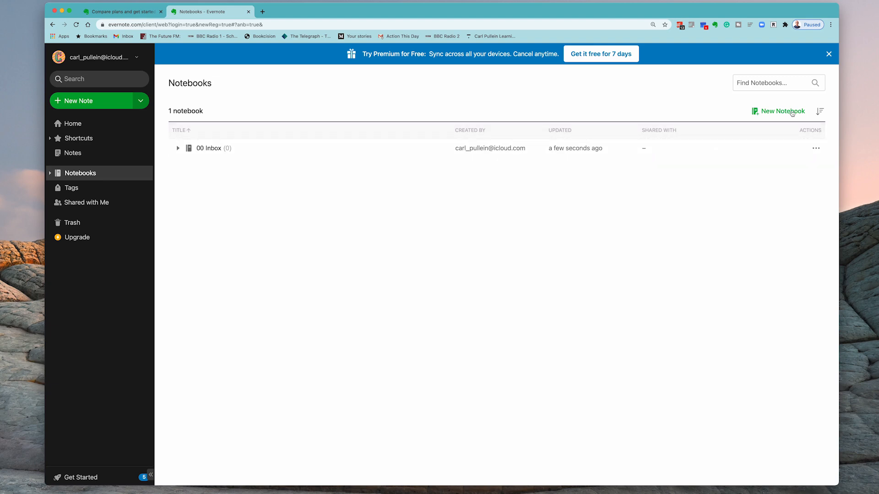
left_click(783, 111)
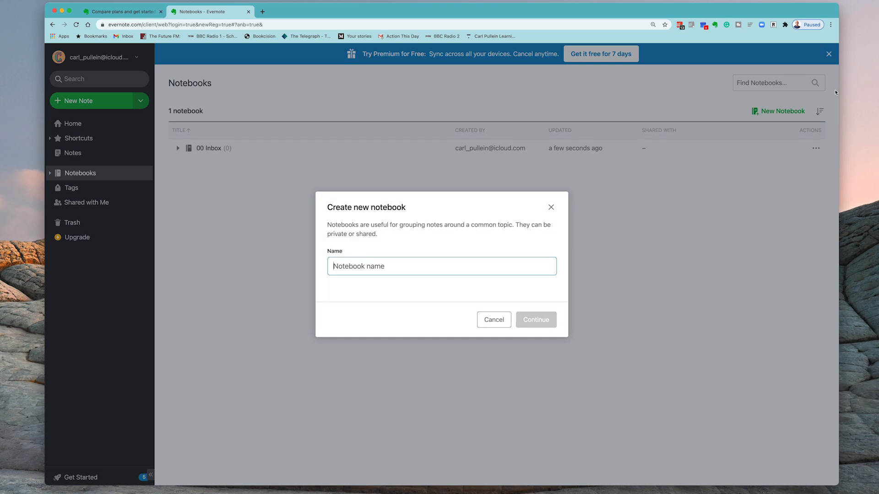
mouse_move(600, 220)
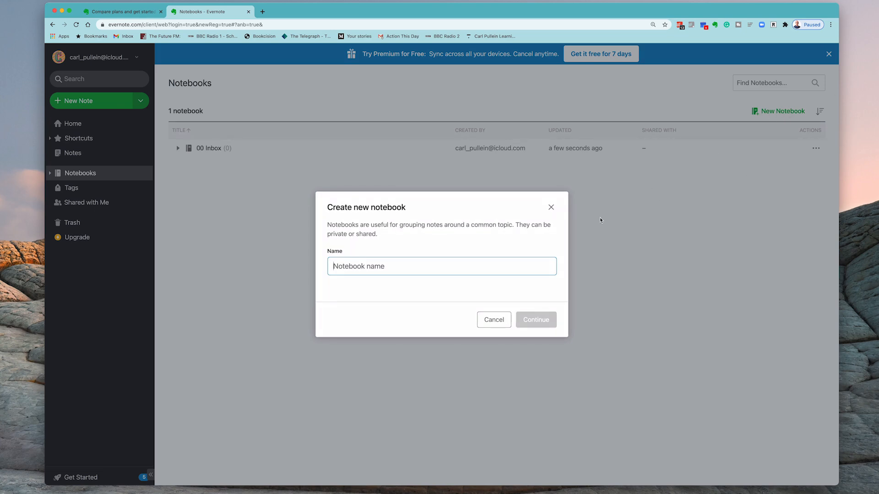
type("Per")
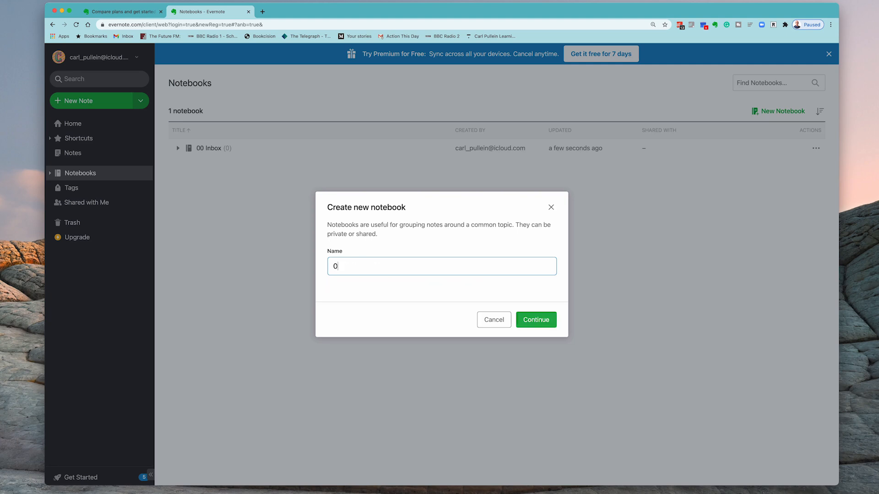
type("2")
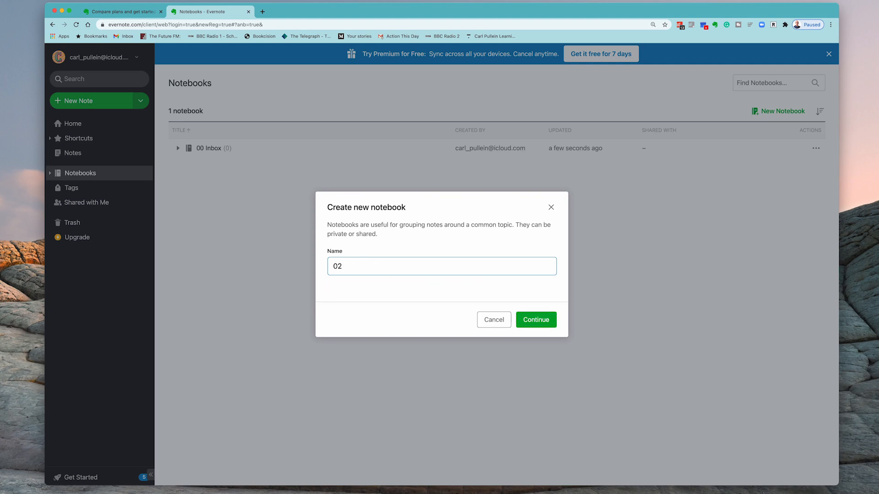
type("01")
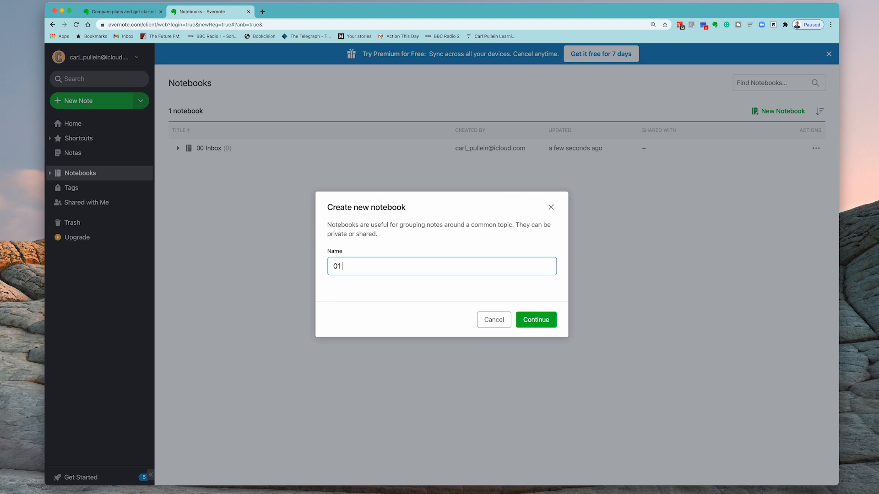
type("PERSONAL")
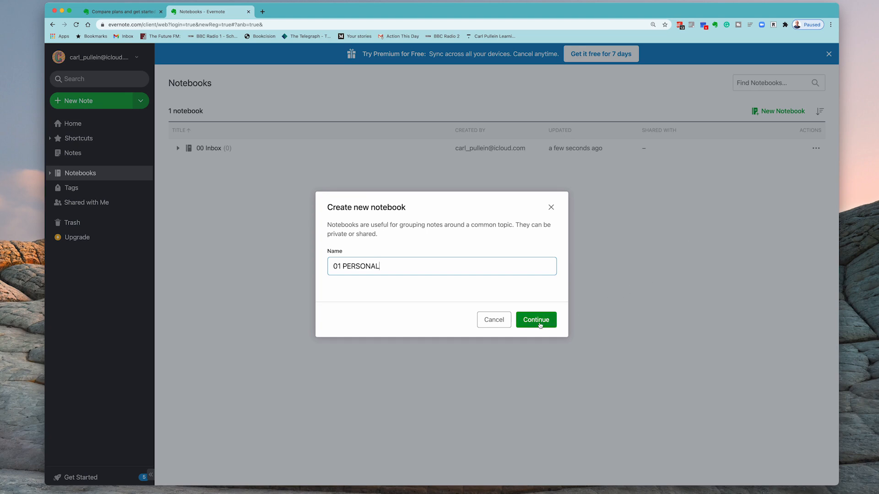
left_click(536, 320)
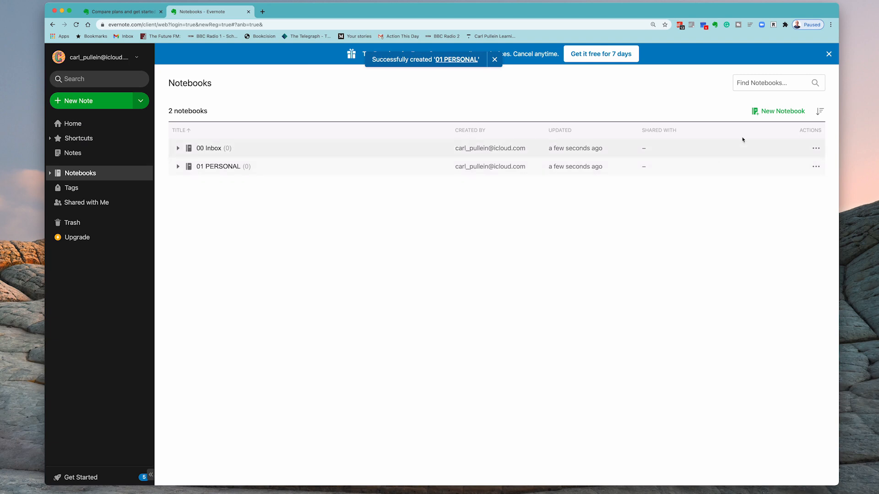
Create another notebook named '02 WORK', completing the three-notebook list.
left_click(783, 111)
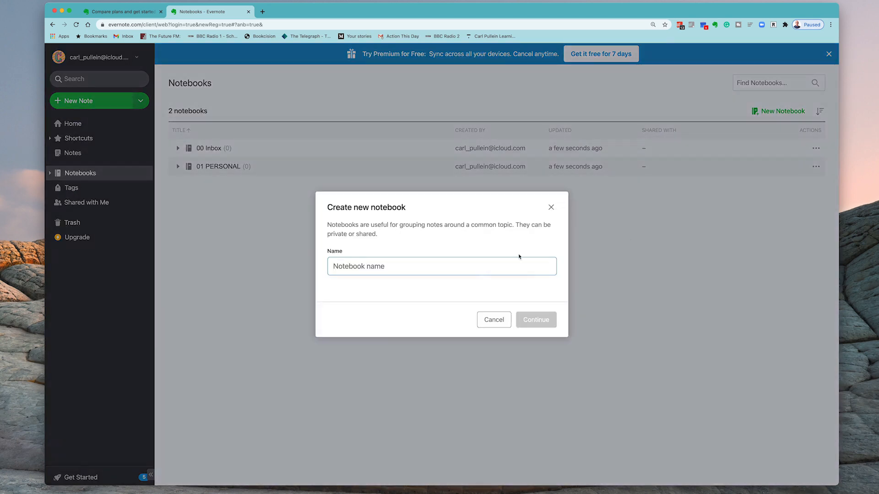
type(")")
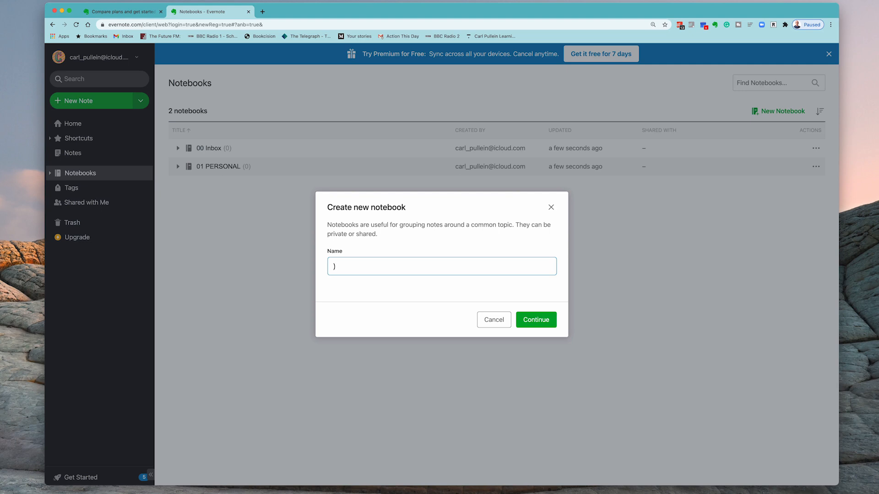
type("0")
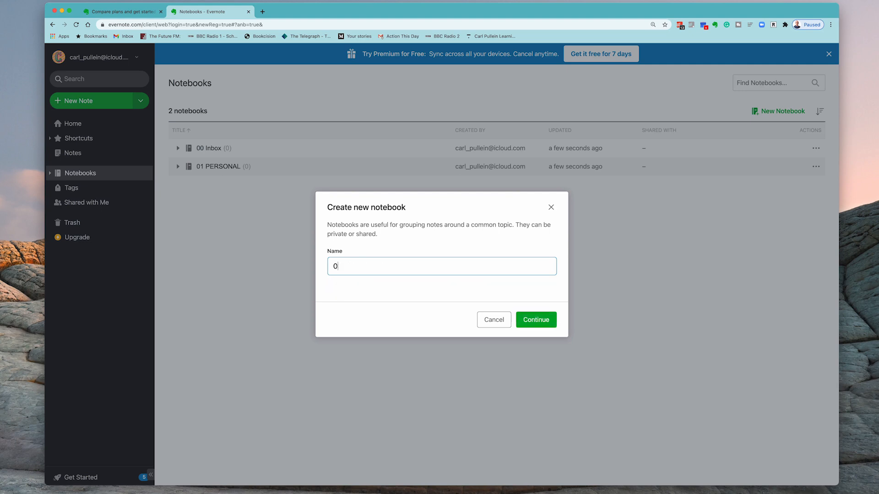
type("2 WO")
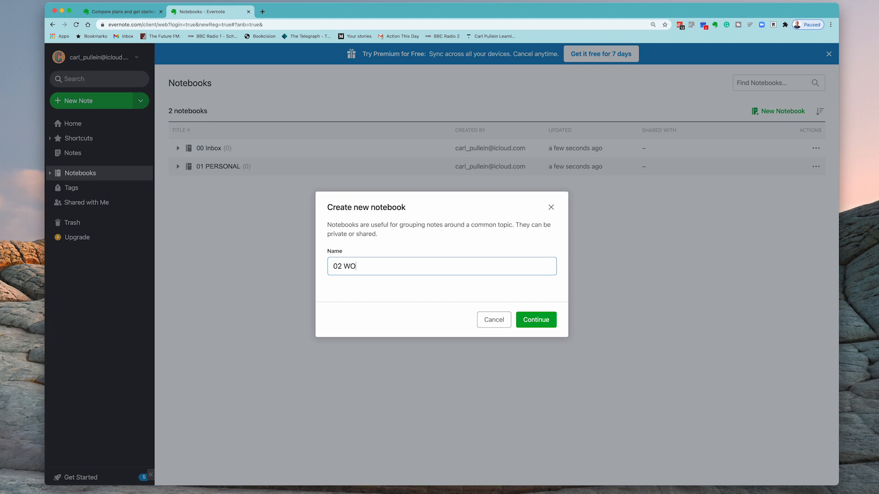
type("RK")
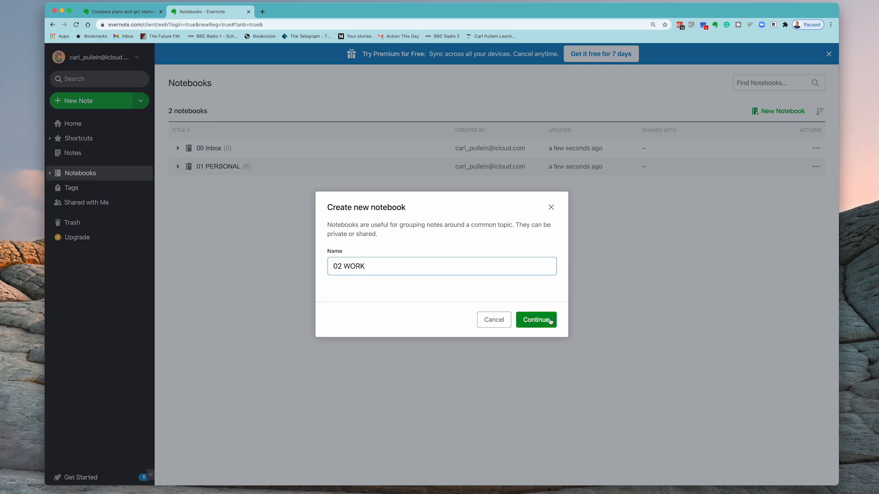
left_click(537, 320)
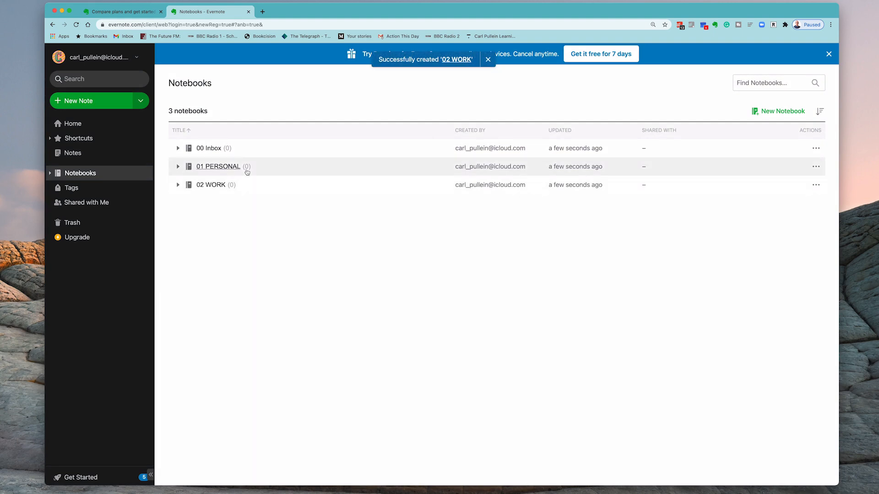
mouse_move(816, 149)
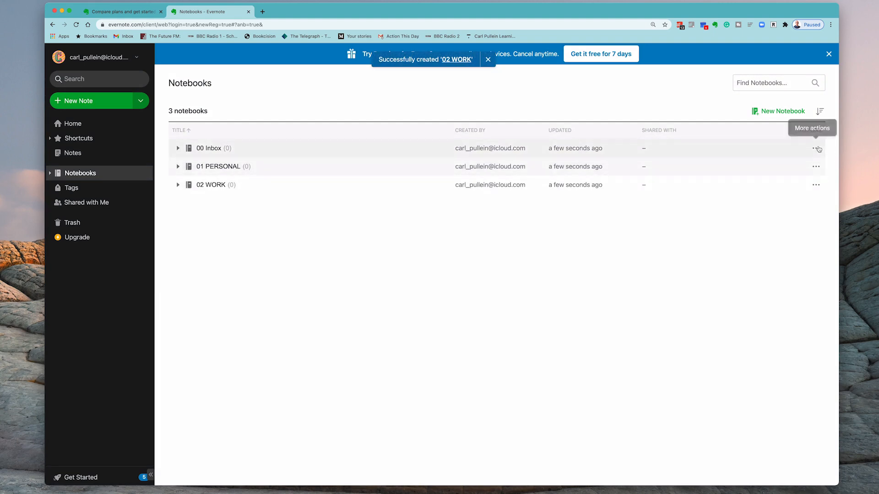
left_click(816, 148)
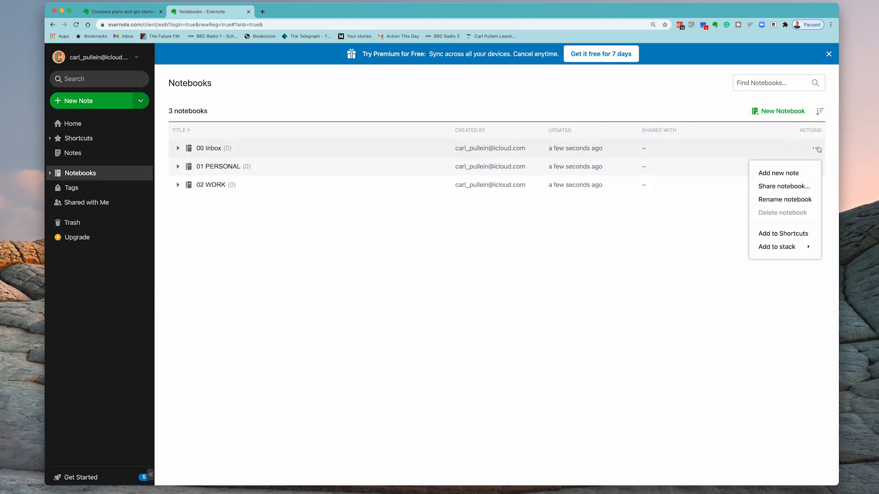
left_click(579, 285)
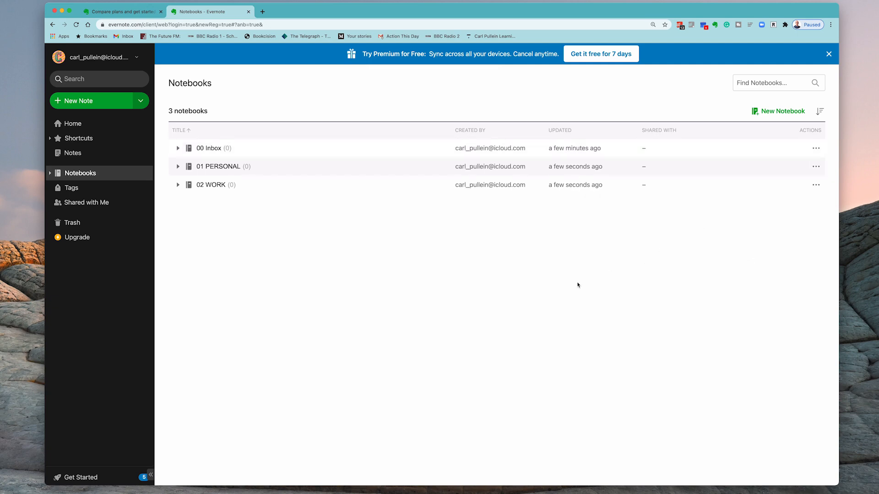
mouse_move(524, 291)
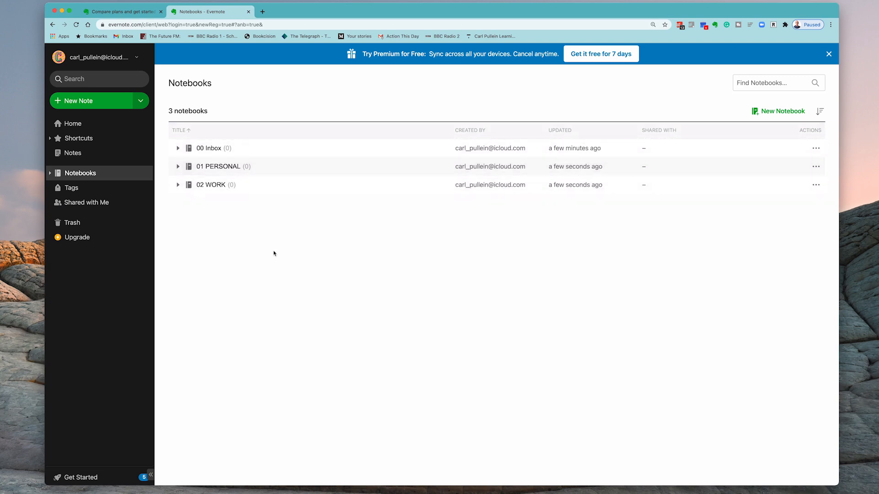
mouse_move(765, 162)
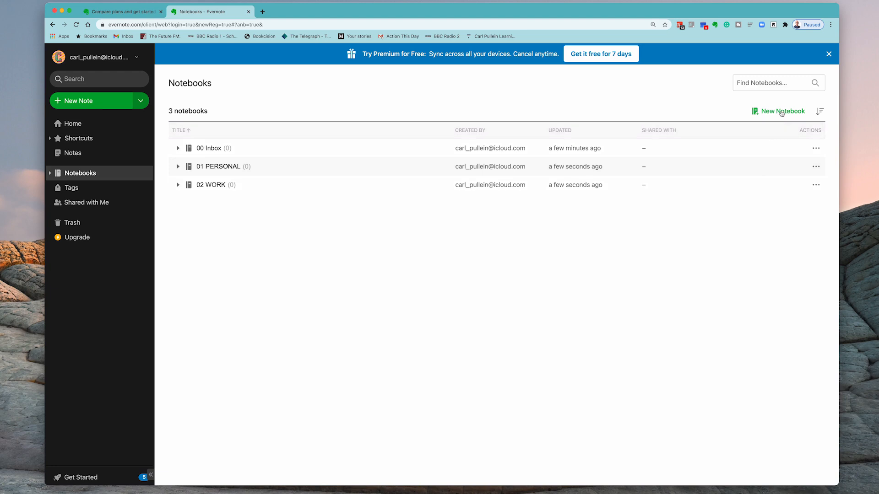
mouse_move(552, 315)
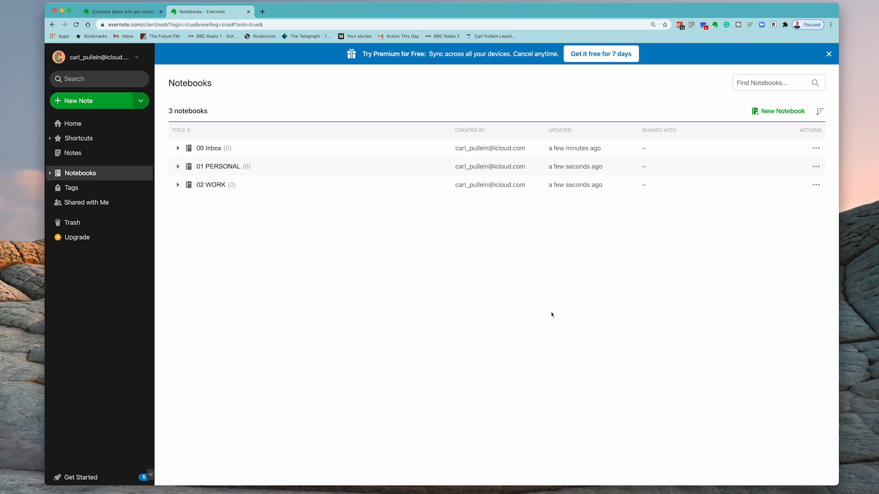
mouse_move(546, 368)
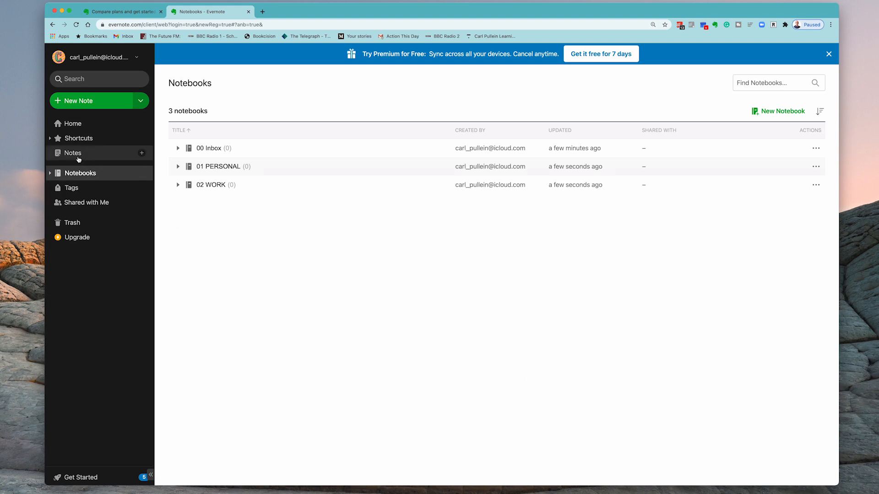
Show the empty all-notes list and review its Sort By menu and Add Filters panel.
left_click(74, 153)
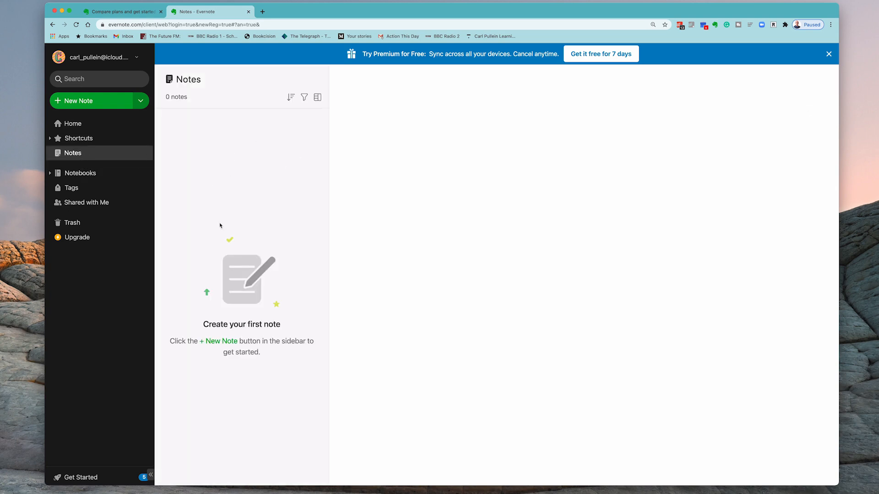
mouse_move(216, 185)
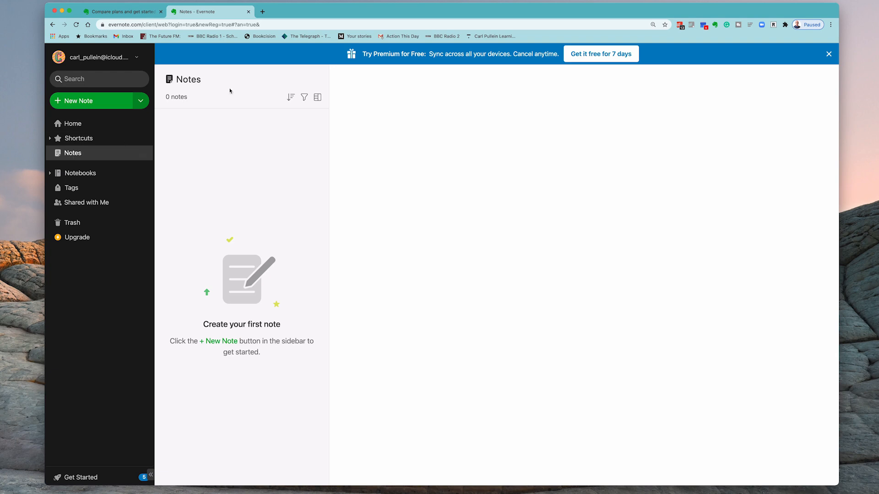
left_click(290, 98)
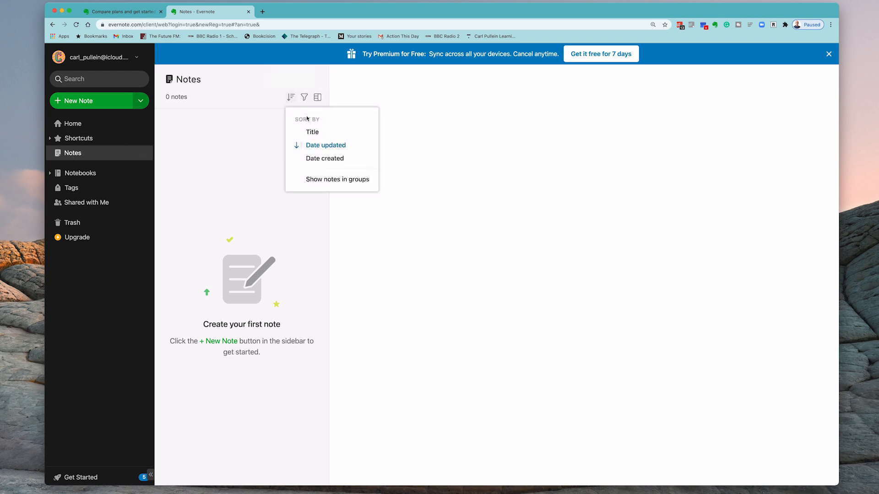
mouse_move(345, 165)
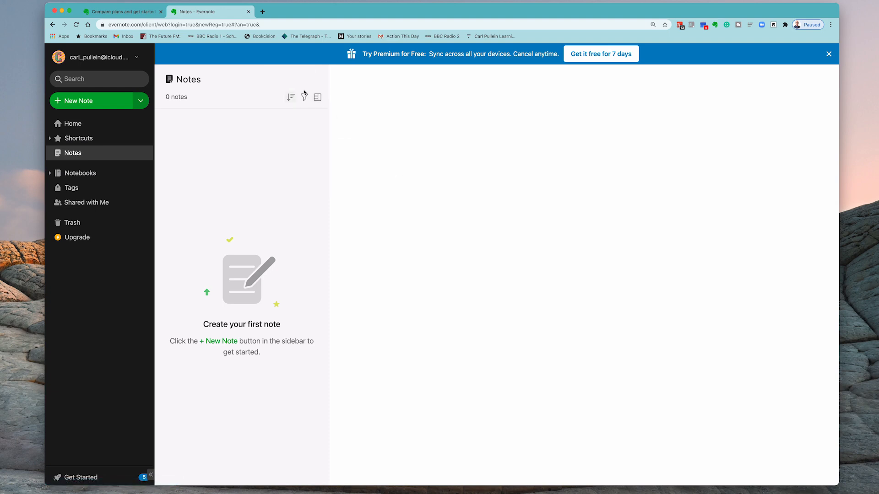
left_click(304, 97)
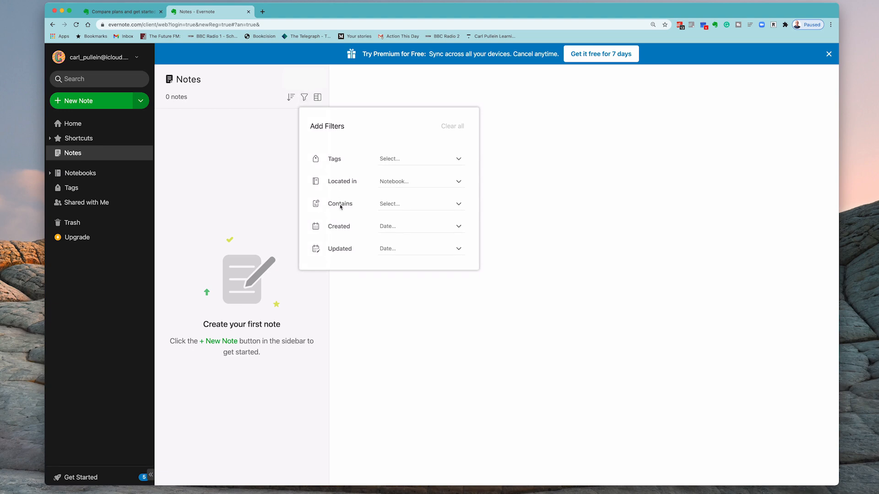
mouse_move(444, 228)
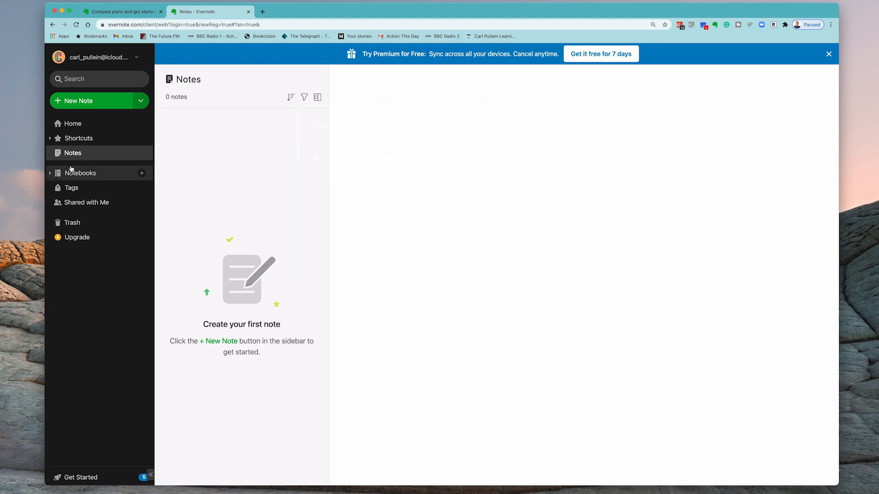
Return to Notebooks and expand the sidebar to list 00 Inbox, 01 PERSONAL and 02 WORK.
left_click(80, 173)
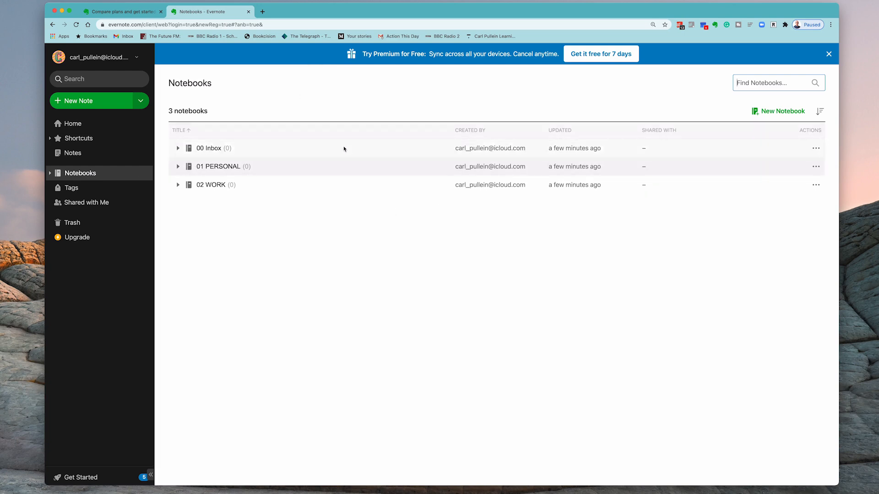
mouse_move(47, 177)
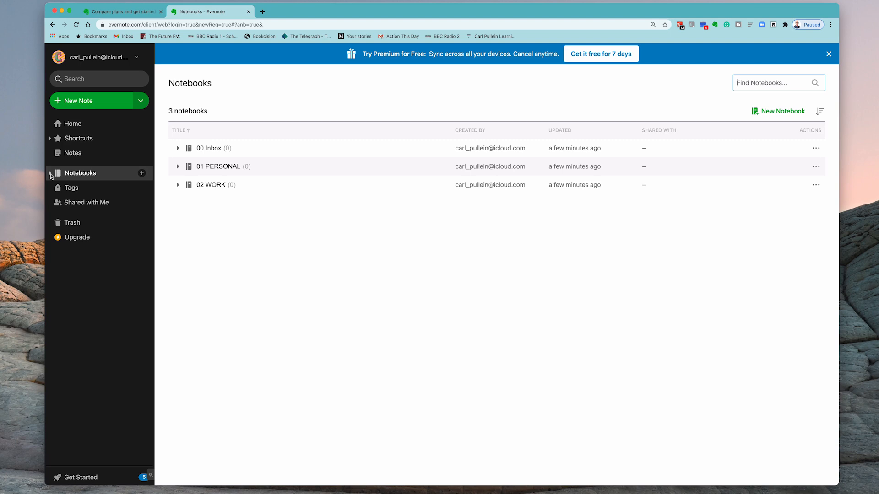
left_click(50, 173)
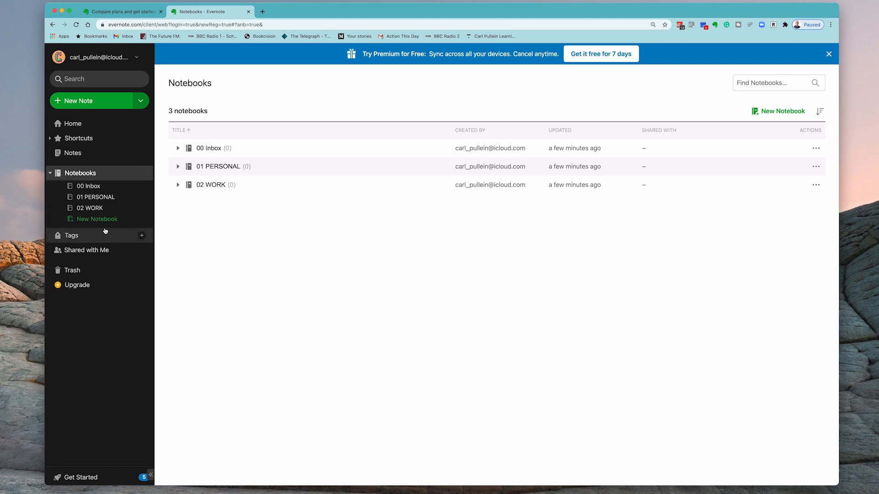
mouse_move(101, 223)
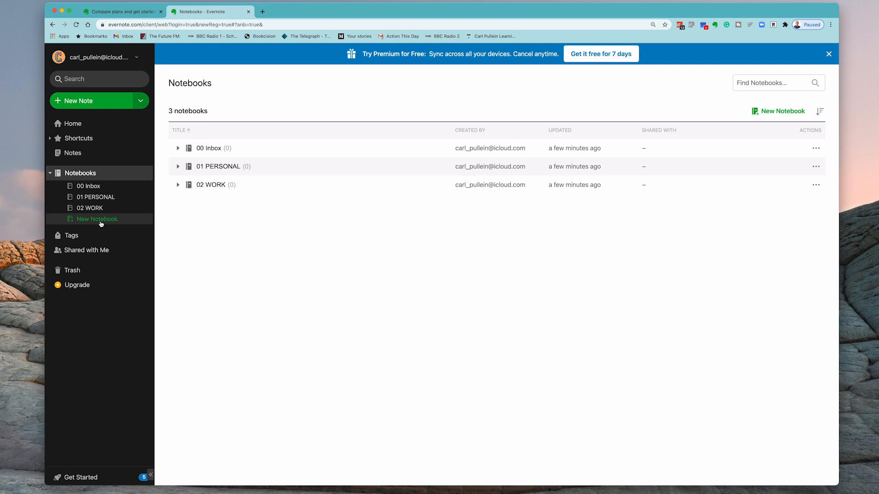
mouse_move(176, 216)
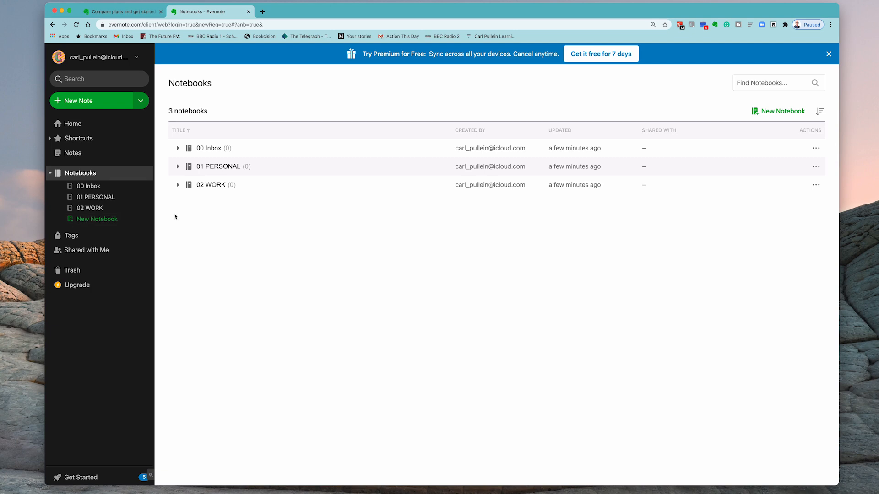
mouse_move(72, 241)
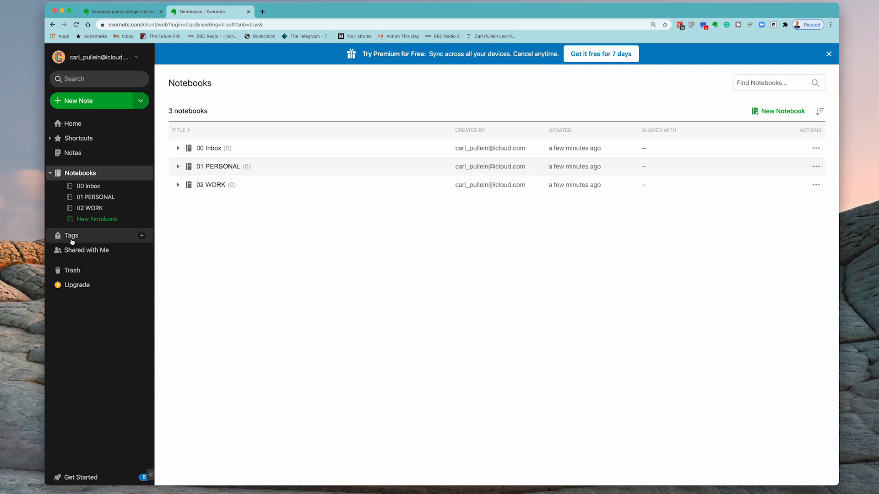
left_click(70, 236)
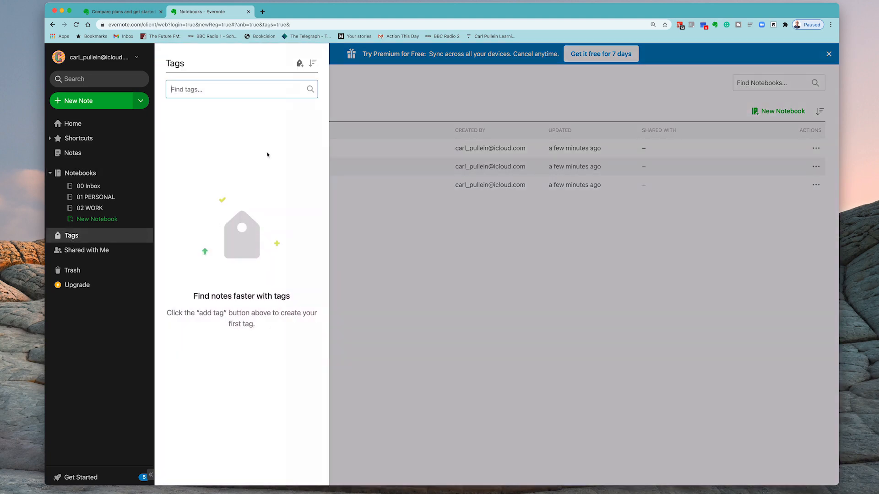
mouse_move(274, 122)
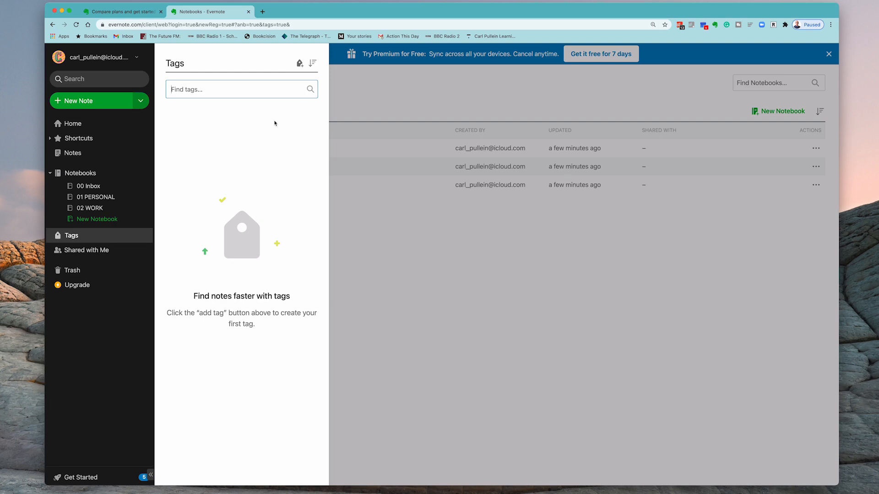
mouse_move(380, 218)
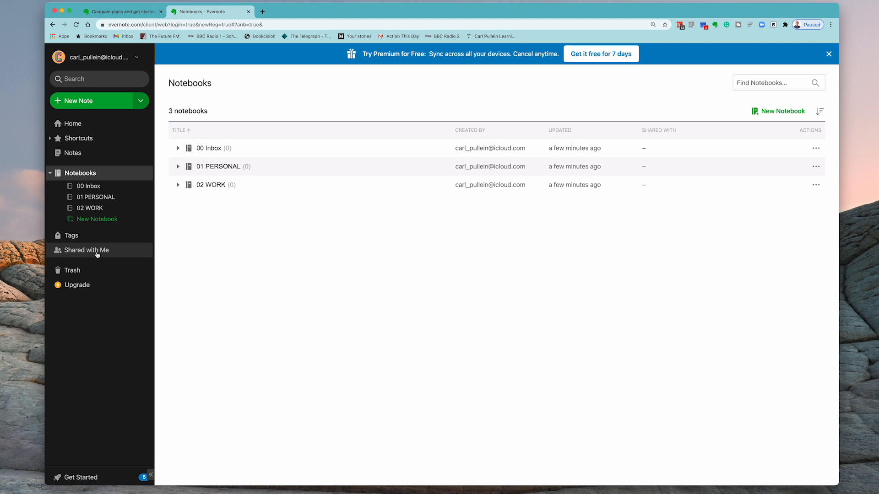
mouse_move(77, 270)
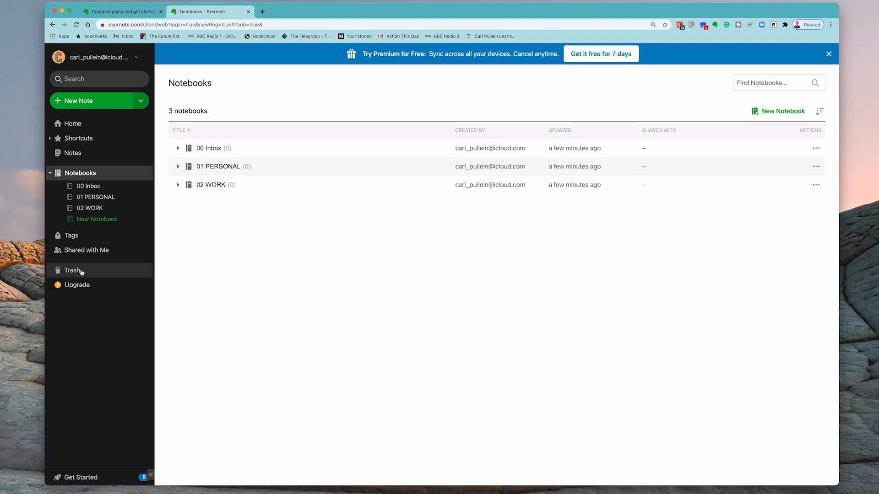